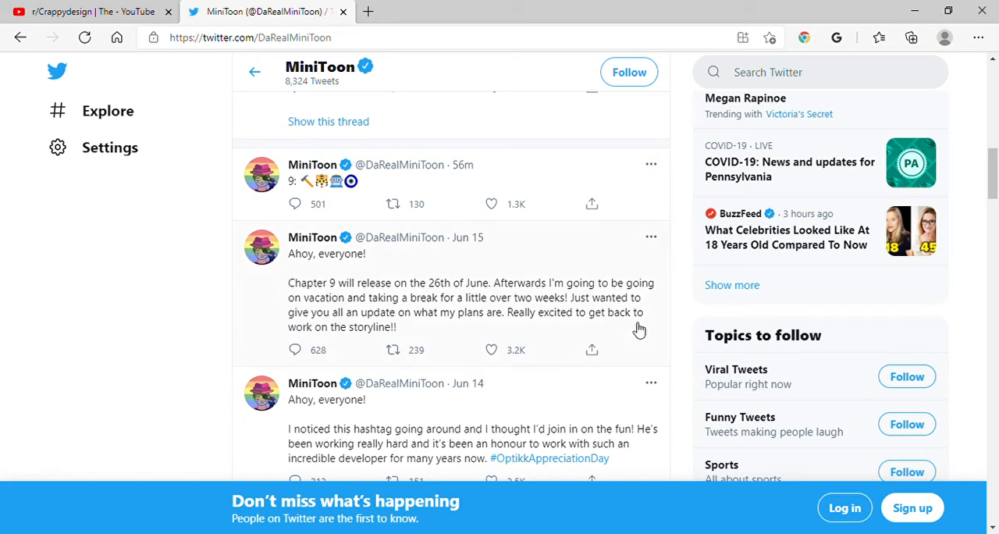
mouse_move(372, 174)
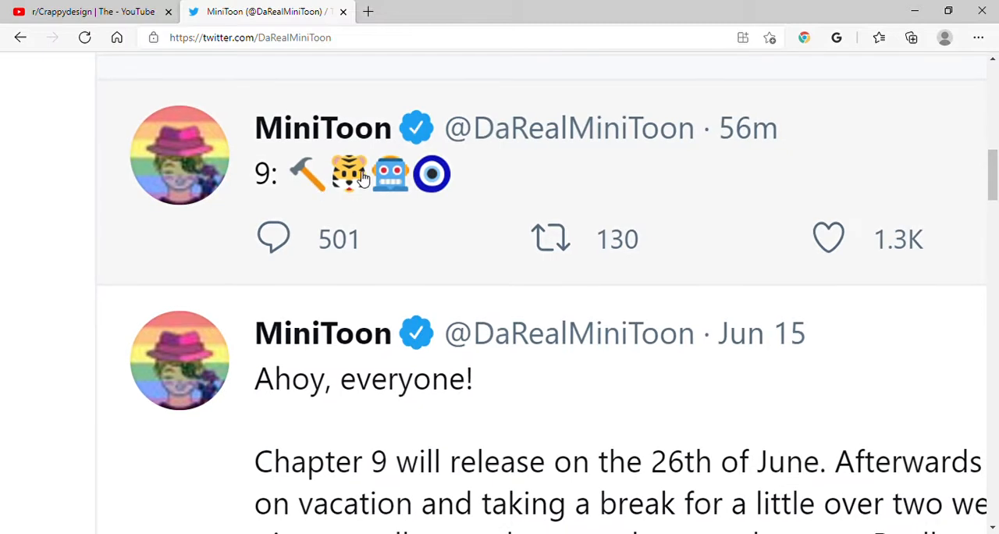
mouse_move(400, 198)
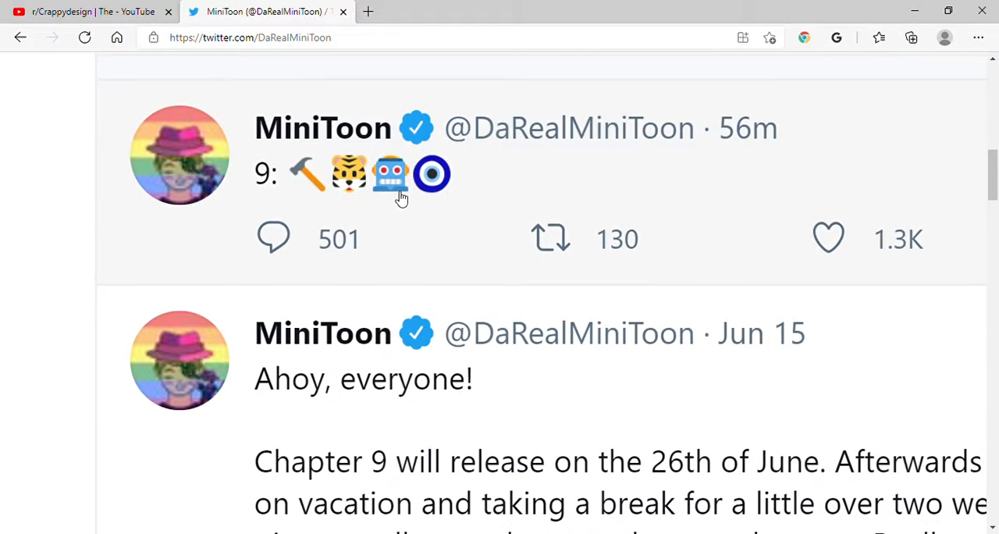
mouse_move(335, 186)
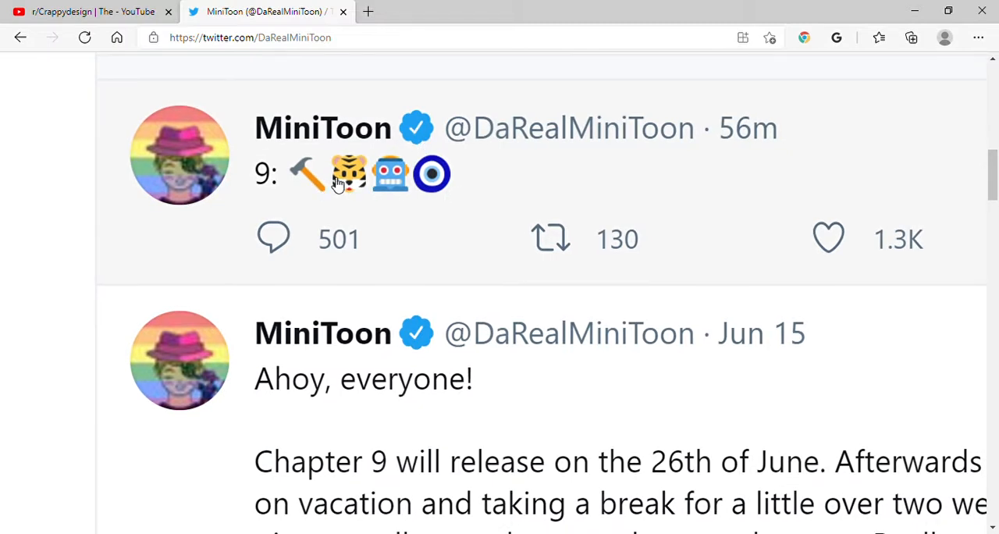
mouse_move(431, 173)
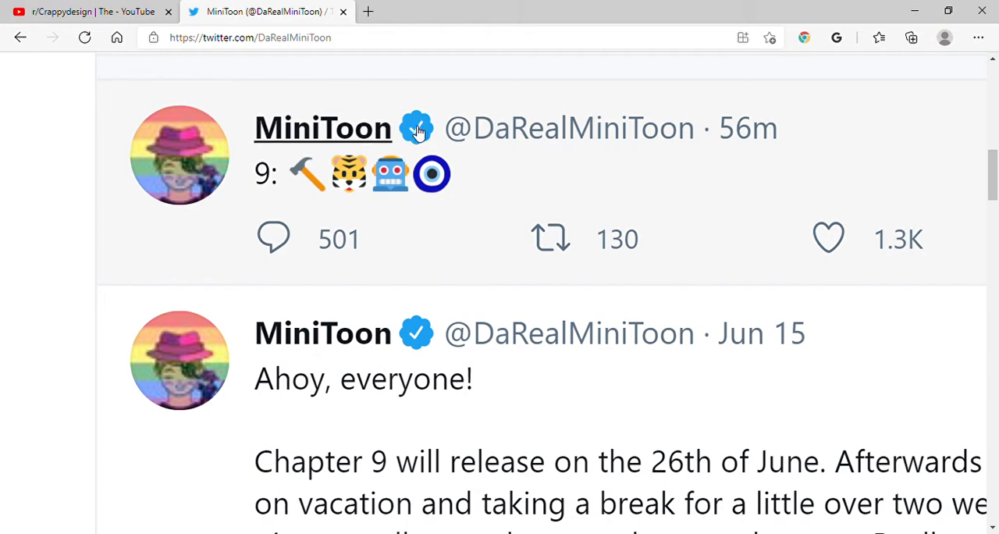
mouse_move(316, 225)
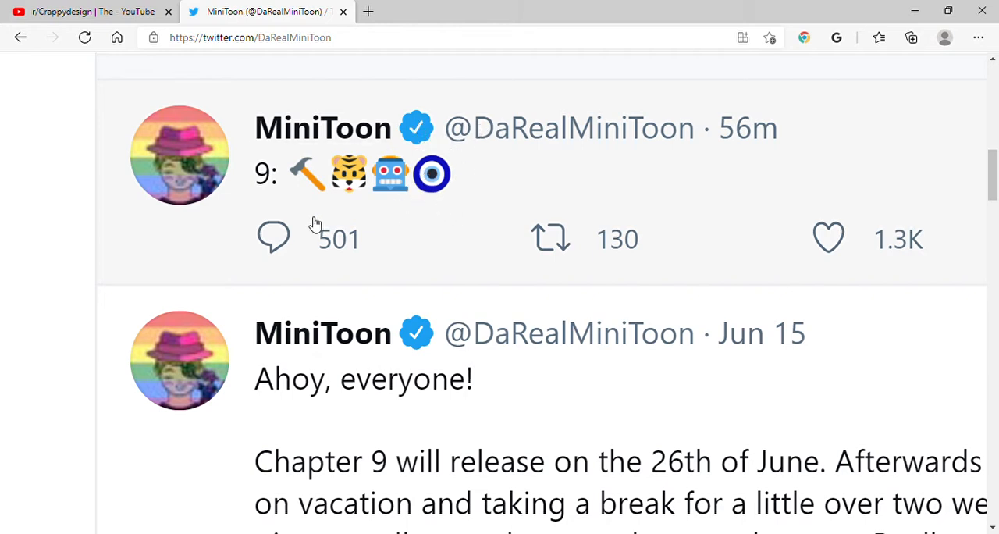
mouse_move(440, 161)
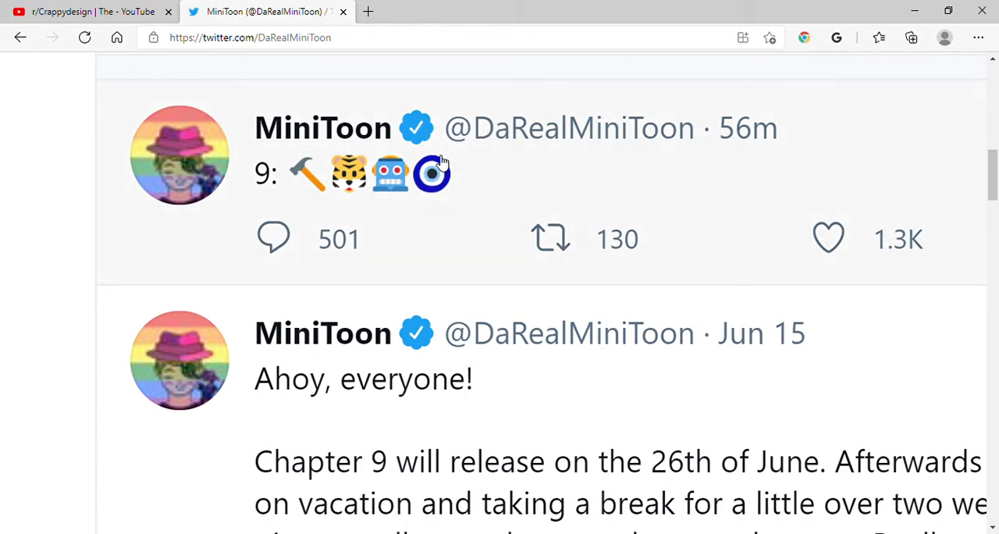
mouse_move(461, 189)
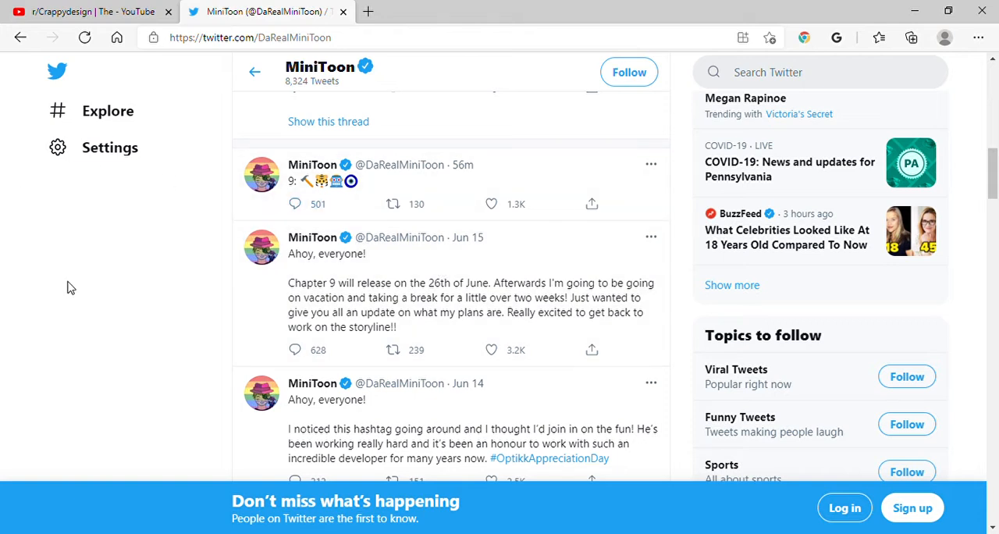
mouse_move(222, 213)
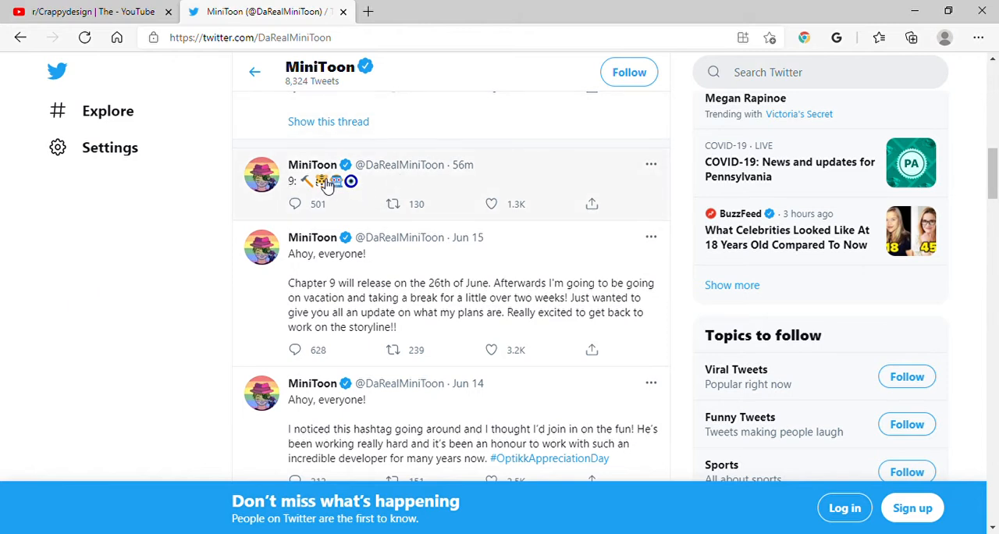
mouse_move(318, 188)
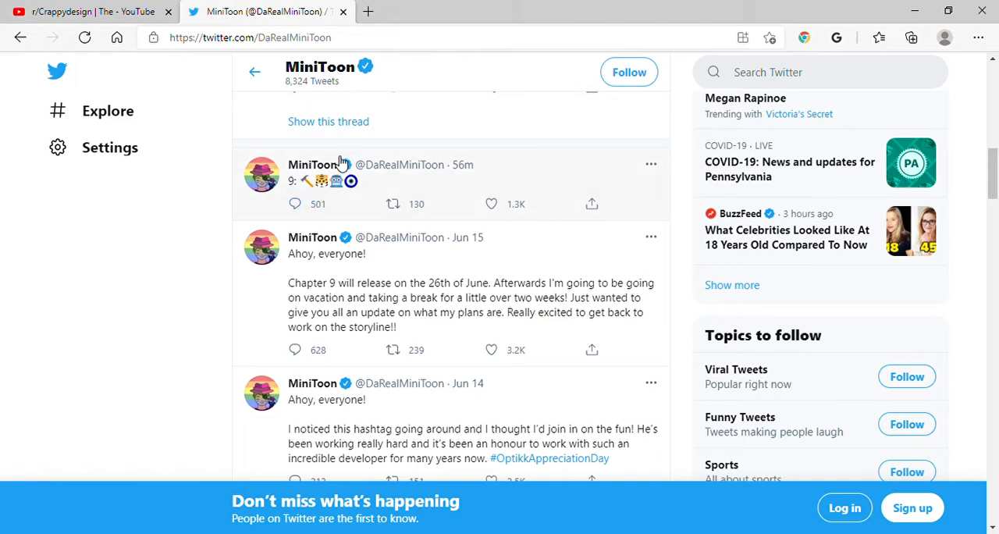
mouse_move(347, 188)
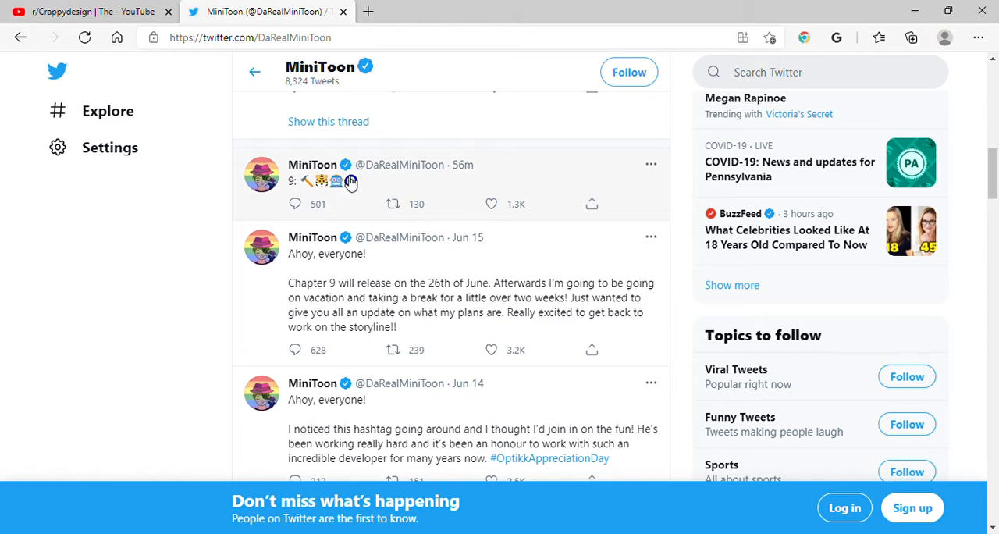
mouse_move(927, 97)
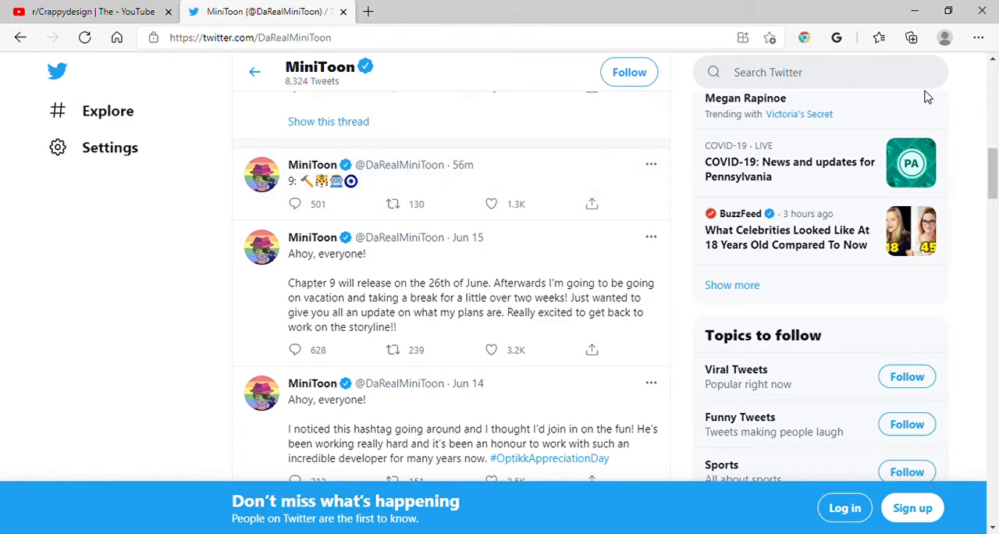
mouse_move(92, 275)
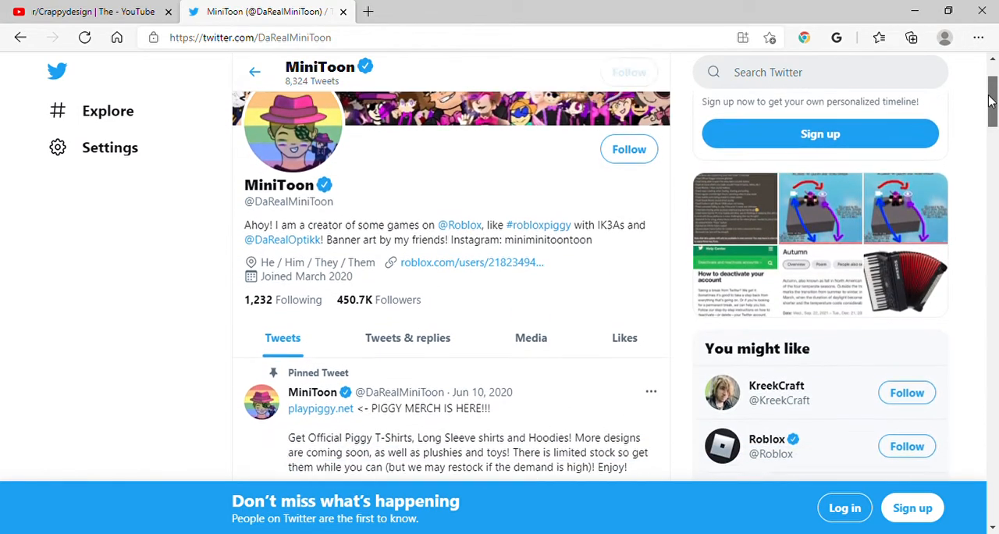
scroll("down", 3)
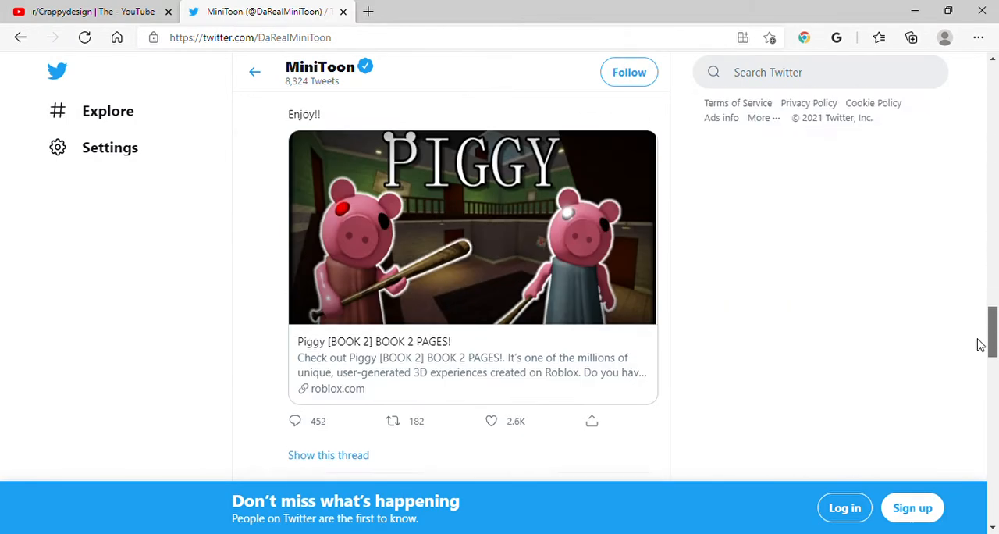
scroll("down", 3)
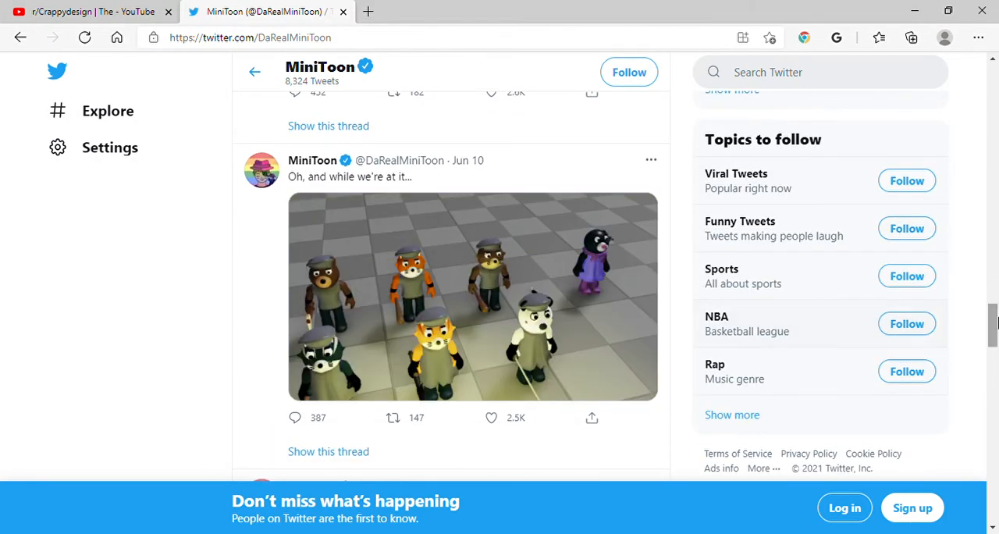
scroll("down", 3)
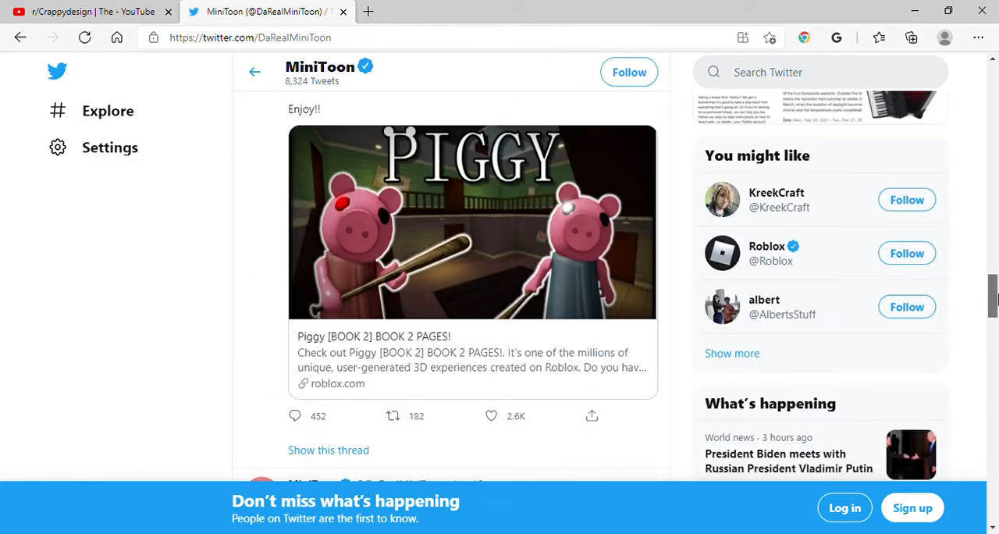